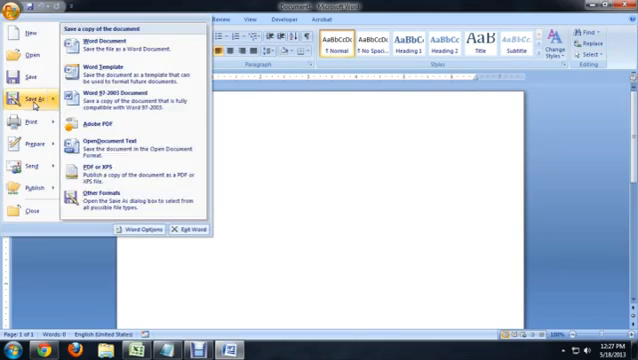
Step: Save the blank document as Doc1.docx, a Word Document, in the Documents library
{"action": "left_click", "coordinate": [116, 40]}
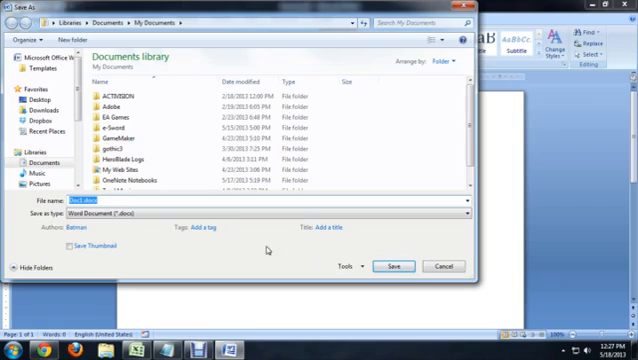
{"action": "left_click", "coordinate": [396, 264]}
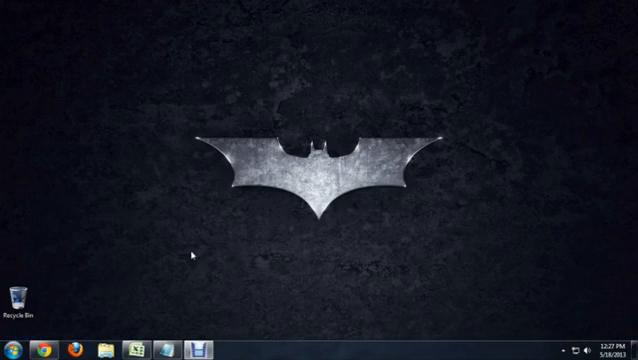
{"action": "mouse_move", "coordinate": [192, 260]}
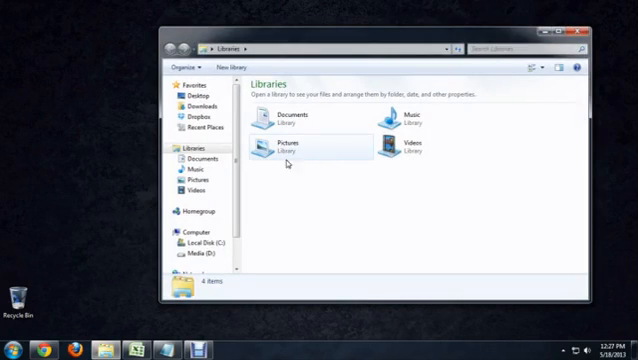
{"action": "mouse_move", "coordinate": [284, 118]}
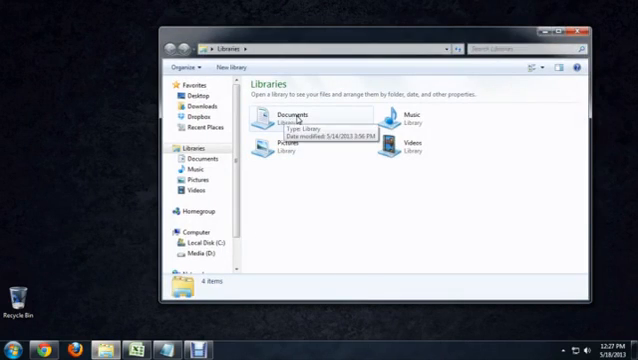
Step: Show the Documents library contents, where the saved Doc1 file appears
{"action": "double_click", "coordinate": [288, 114]}
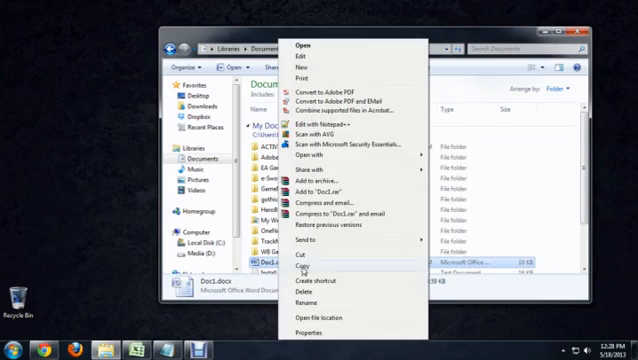
Step: Delete Doc1.docx from Documents, confirming the move to the Recycle Bin
{"action": "left_click", "coordinate": [302, 296]}
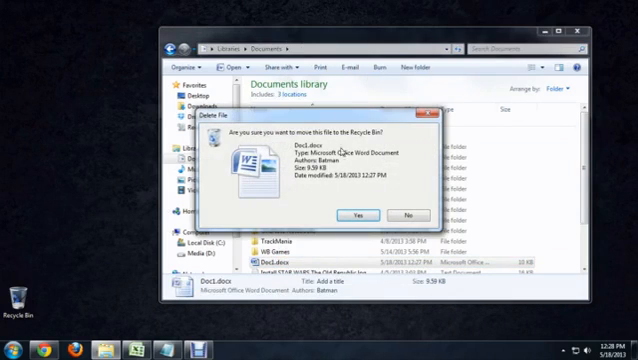
{"action": "left_click", "coordinate": [356, 214]}
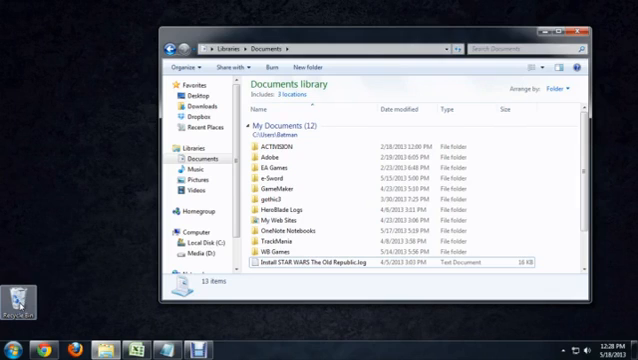
Step: Show the desktop Recycle Bin's context menu with its Empty Recycle Bin option
{"action": "right_click", "coordinate": [16, 300]}
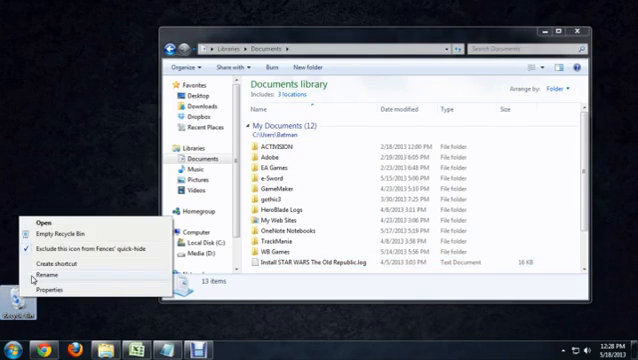